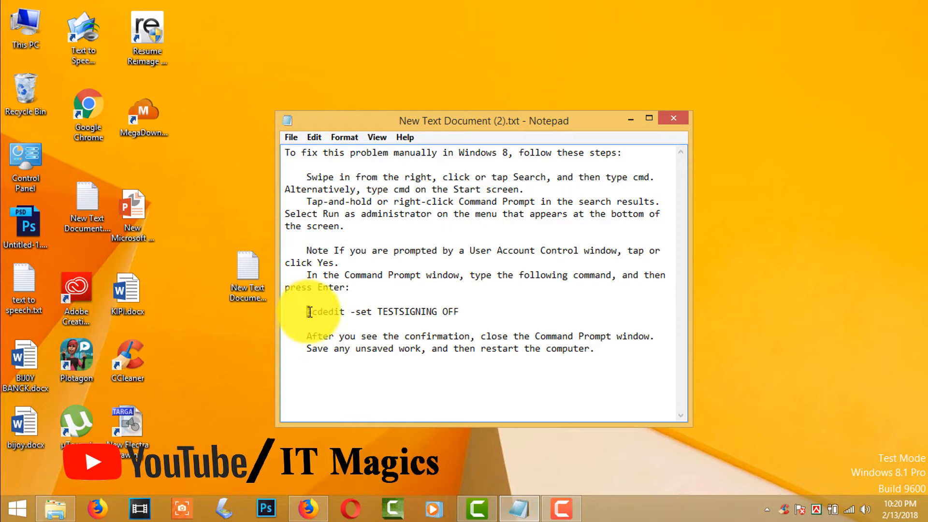
# - Copy the 'bcdedit -set TESTSIGNING OFF' line from the Notepad instructions and close Notepad
pyautogui.moveTo(308, 312); pyautogui.dragTo(432, 311)
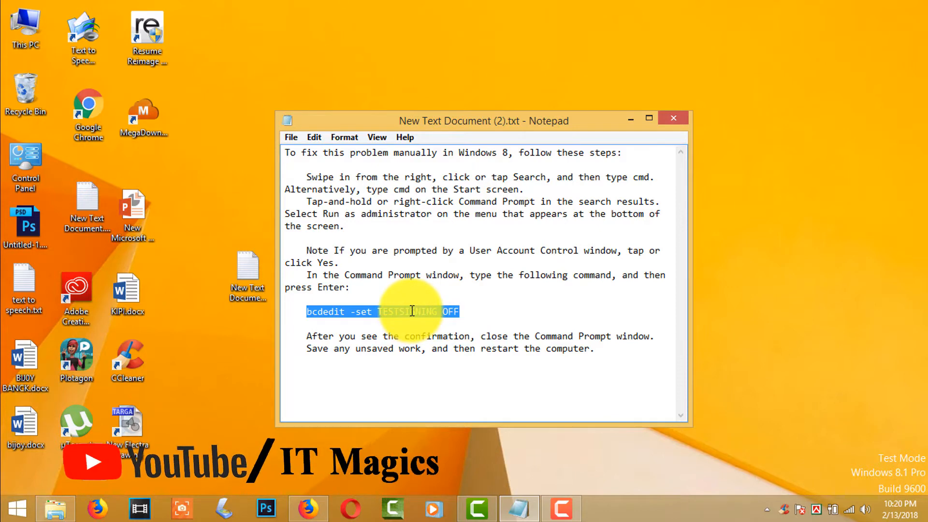
pyautogui.rightClick(411, 311)
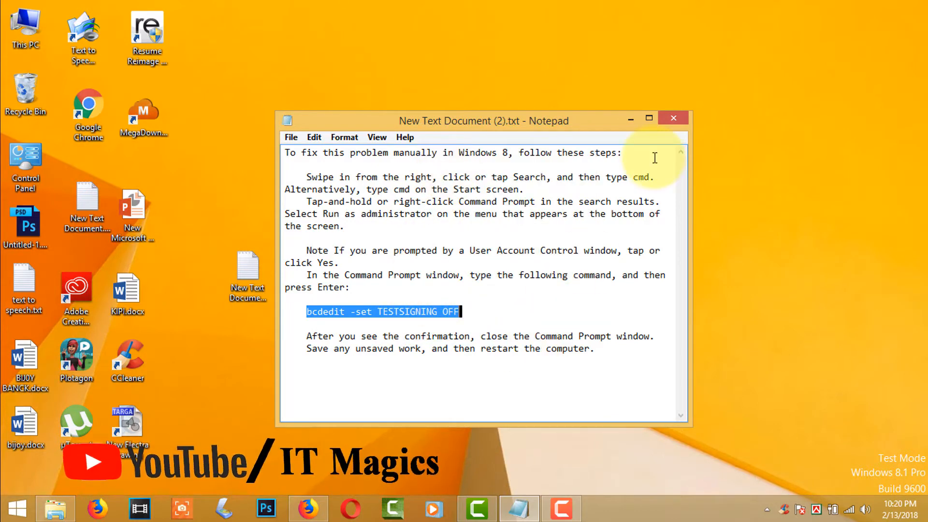
pyautogui.click(673, 118)
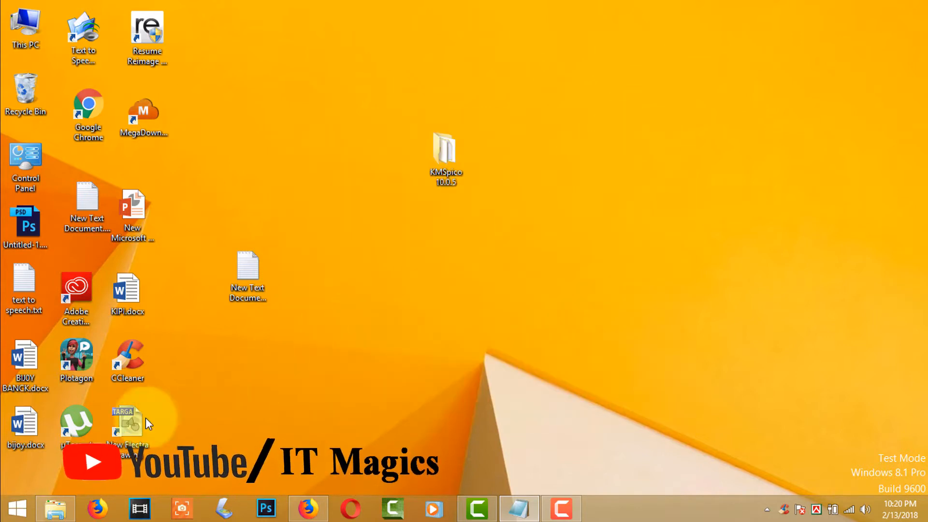
# - Search CMD from the Start screen and run Command Prompt as administrator
pyautogui.click(16, 507)
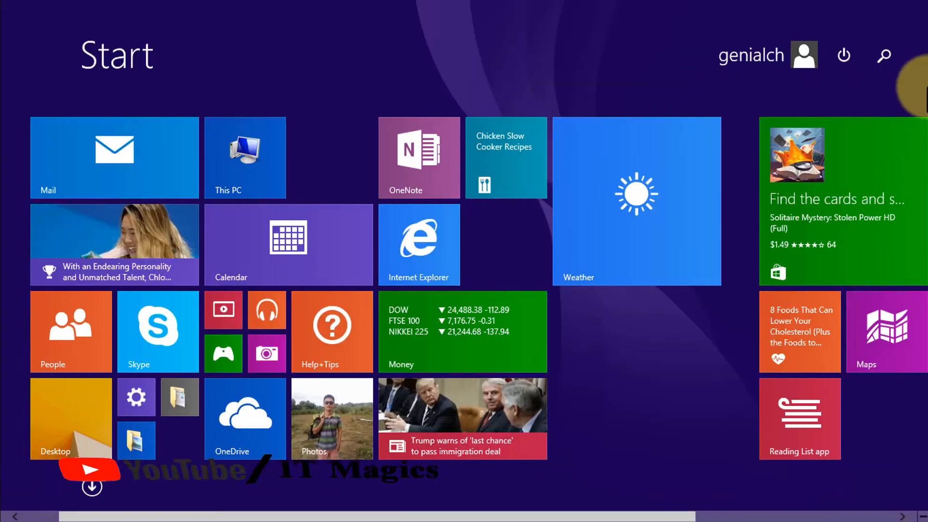
pyautogui.click(884, 55)
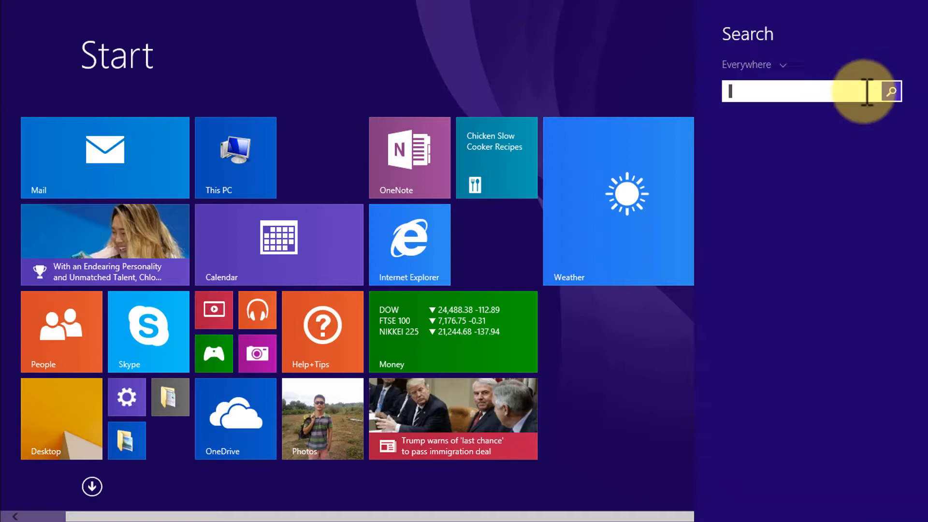
pyautogui.write('CMD')
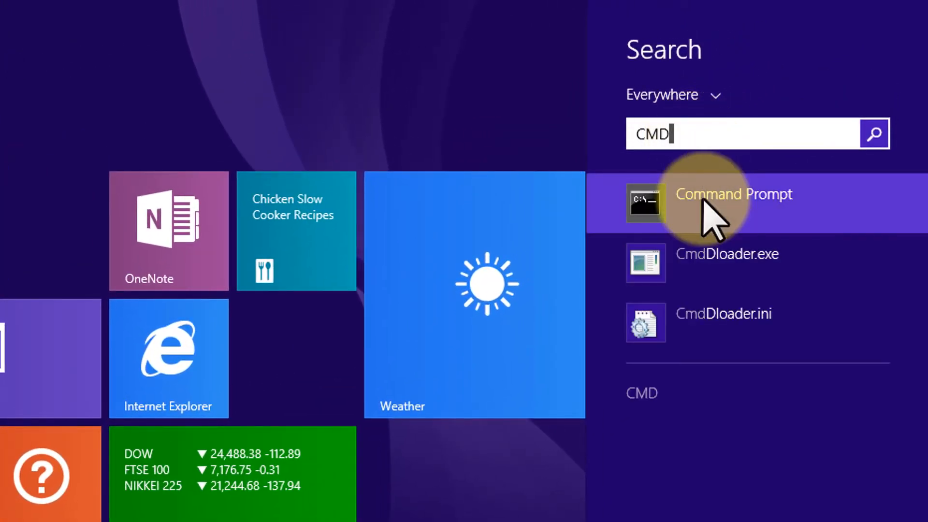
pyautogui.rightClick(733, 193)
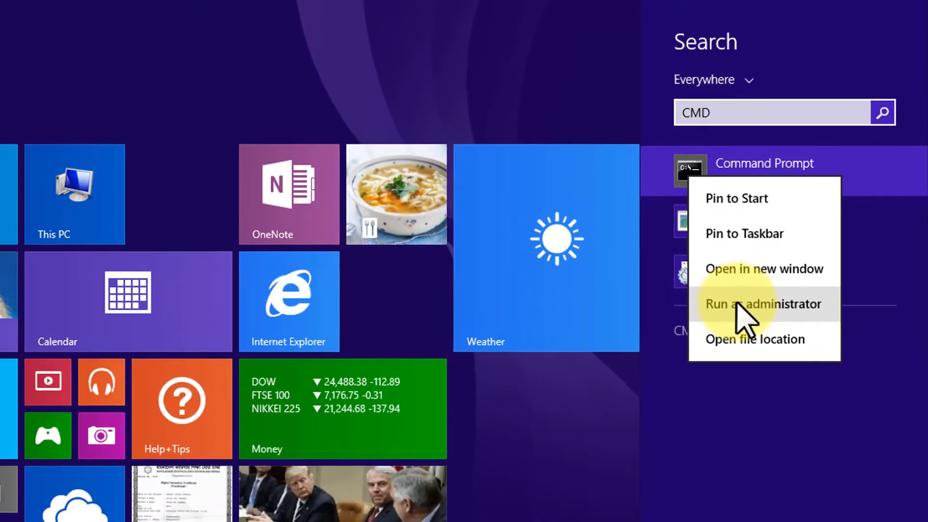
pyautogui.click(762, 303)
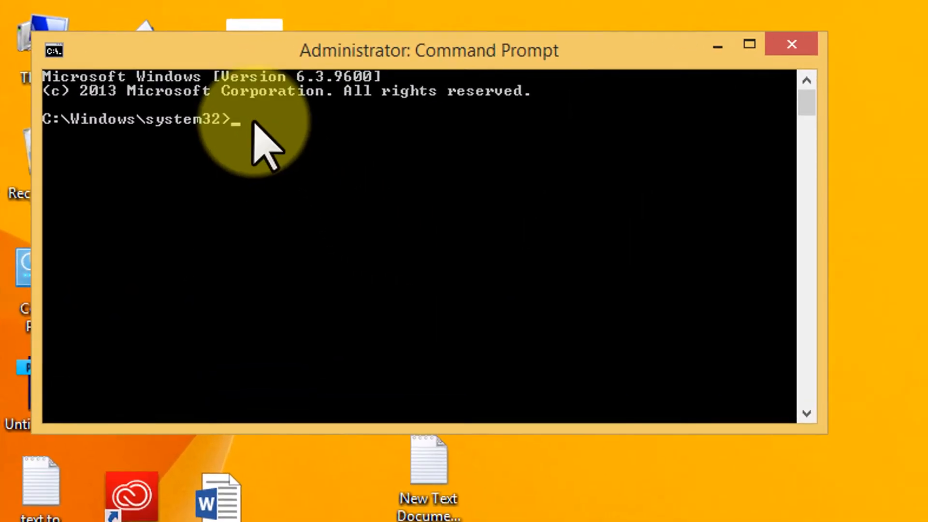
# - Paste and run bcdedit -set TESTSIGNING OFF, confirm success, then close Command Prompt
pyautogui.rightClick(254, 142)
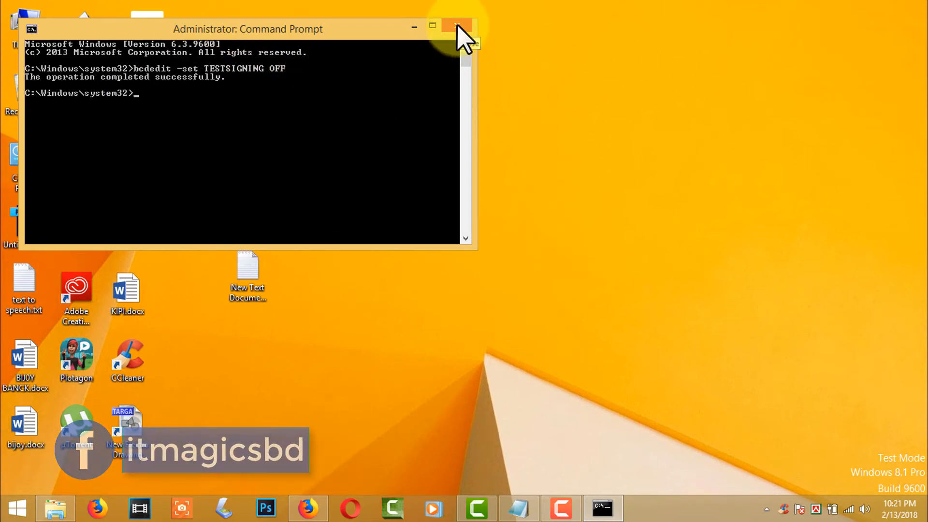
pyautogui.click(457, 28)
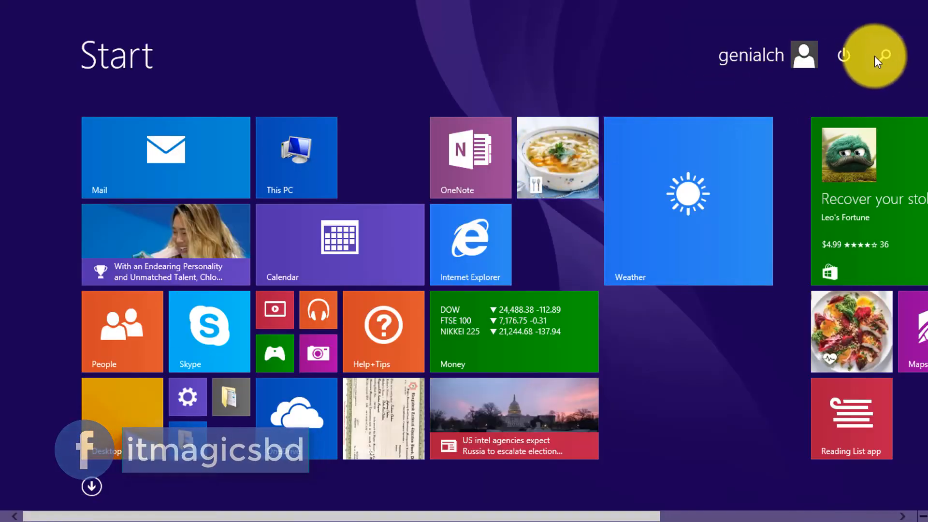
# - Restart the PC from the Start screen's Power menu and return to the watermark-free desktop
pyautogui.click(843, 54)
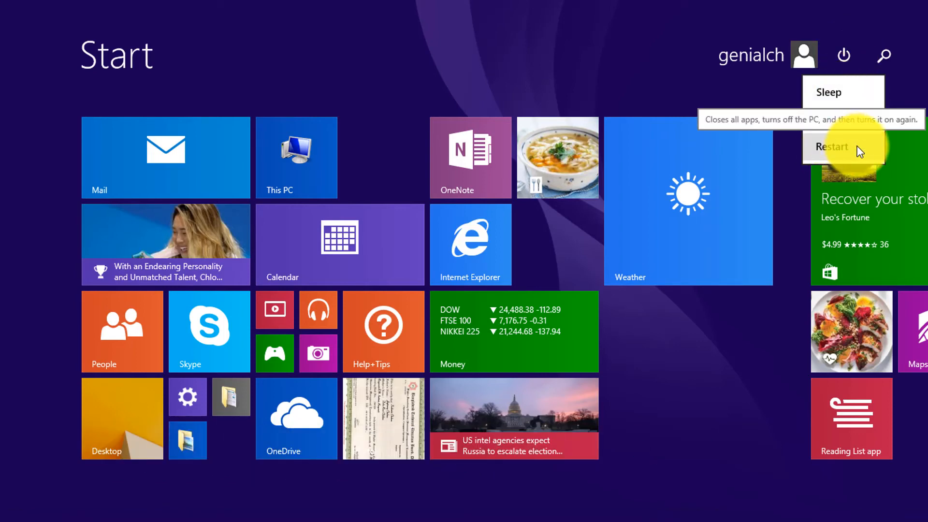
pyautogui.click(834, 147)
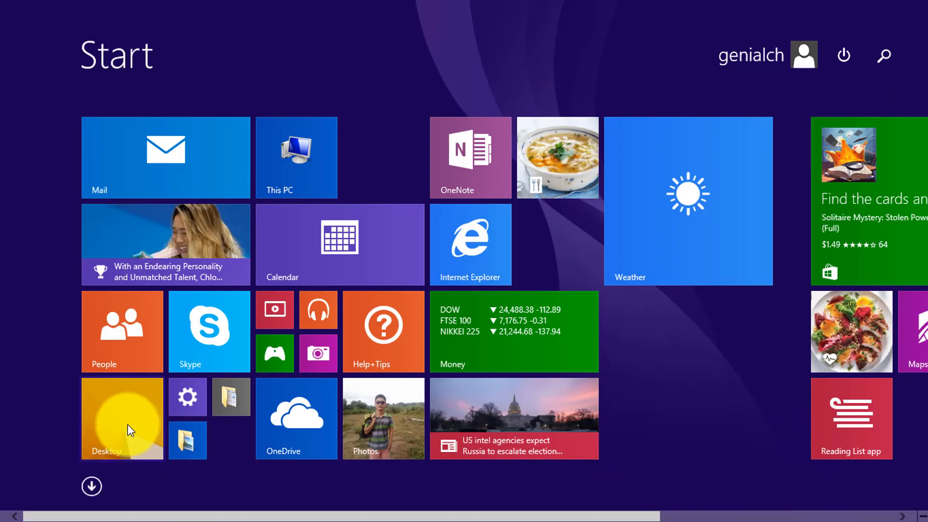
pyautogui.click(121, 418)
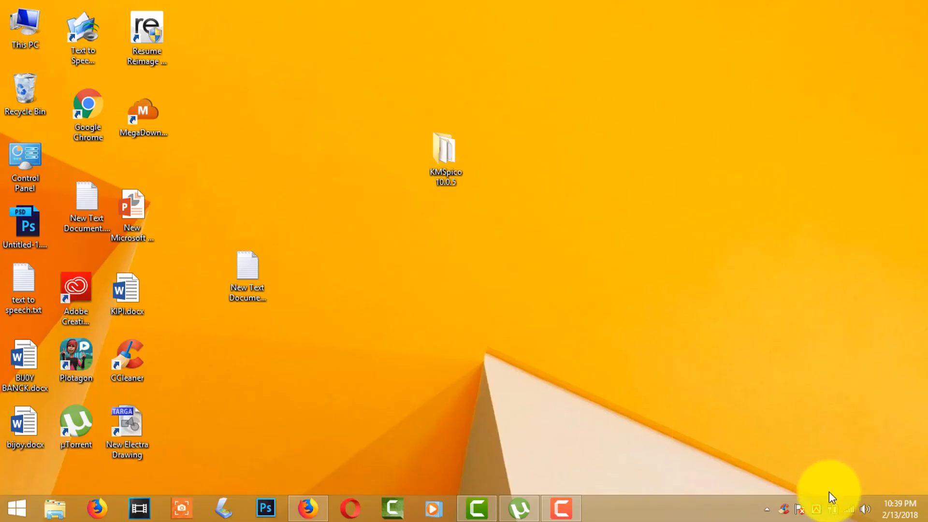